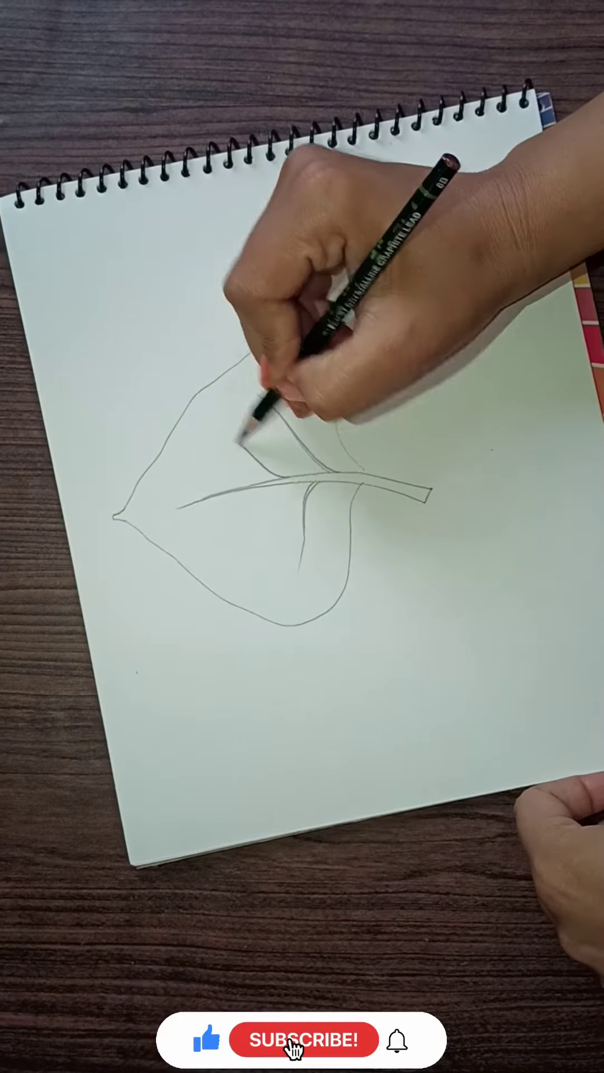
Sketch several curved side veins from the midrib out toward the leaf edge on both halves.
left_click(297, 1039)
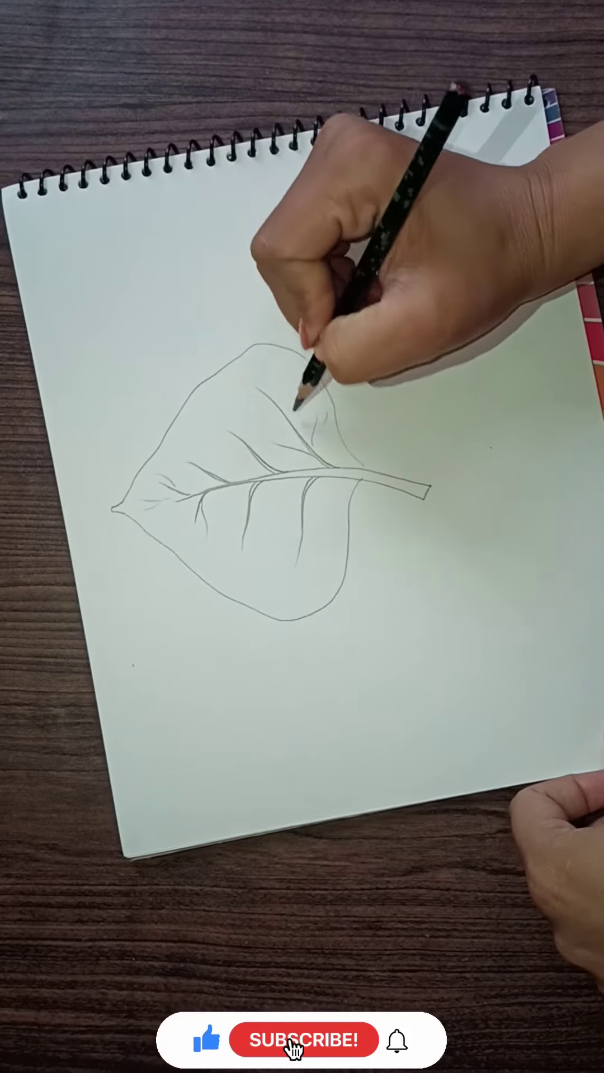
Add fine forked veinlets off each side vein, densest in the leaf's lower half.
left_click(302, 1041)
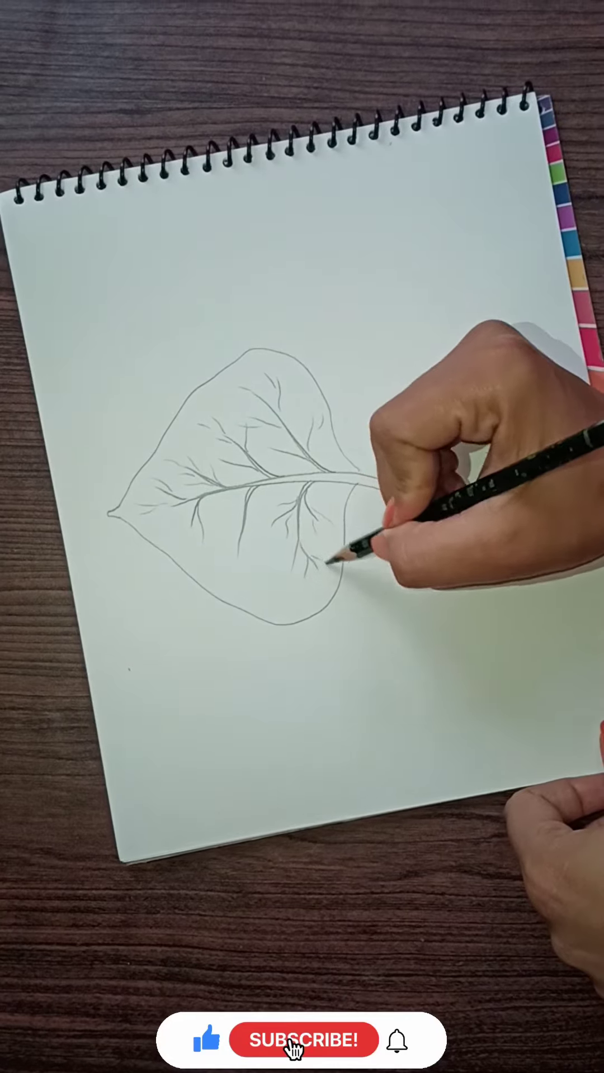
left_click(303, 1039)
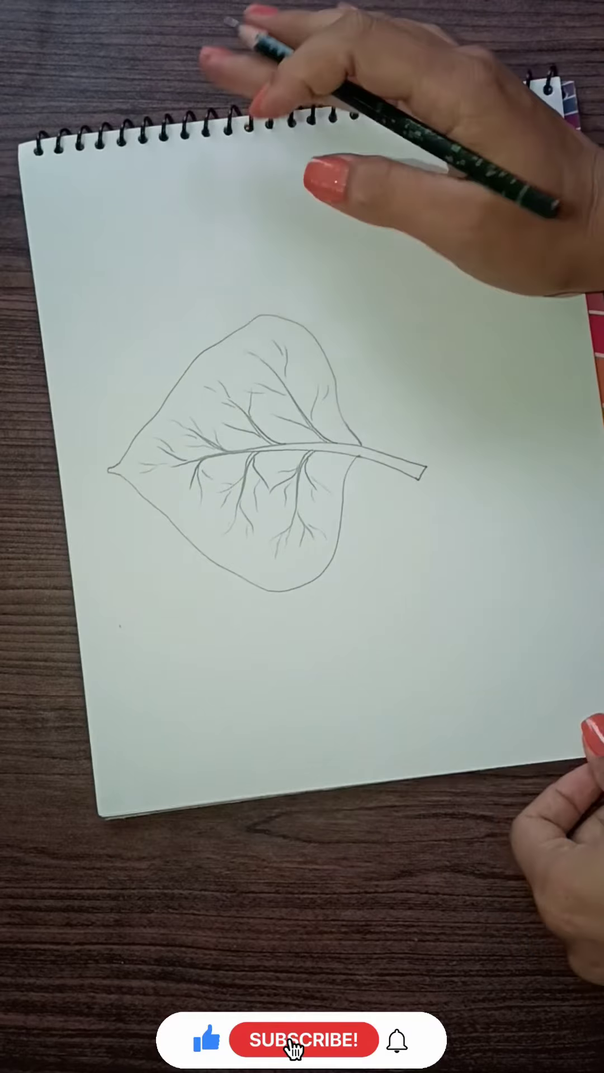
left_click(299, 1038)
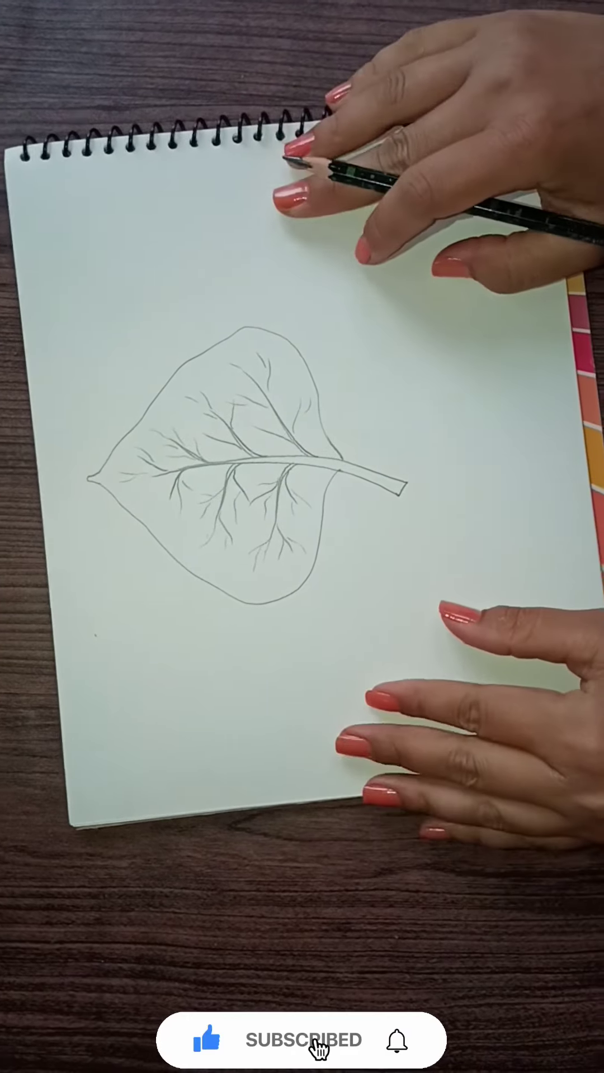